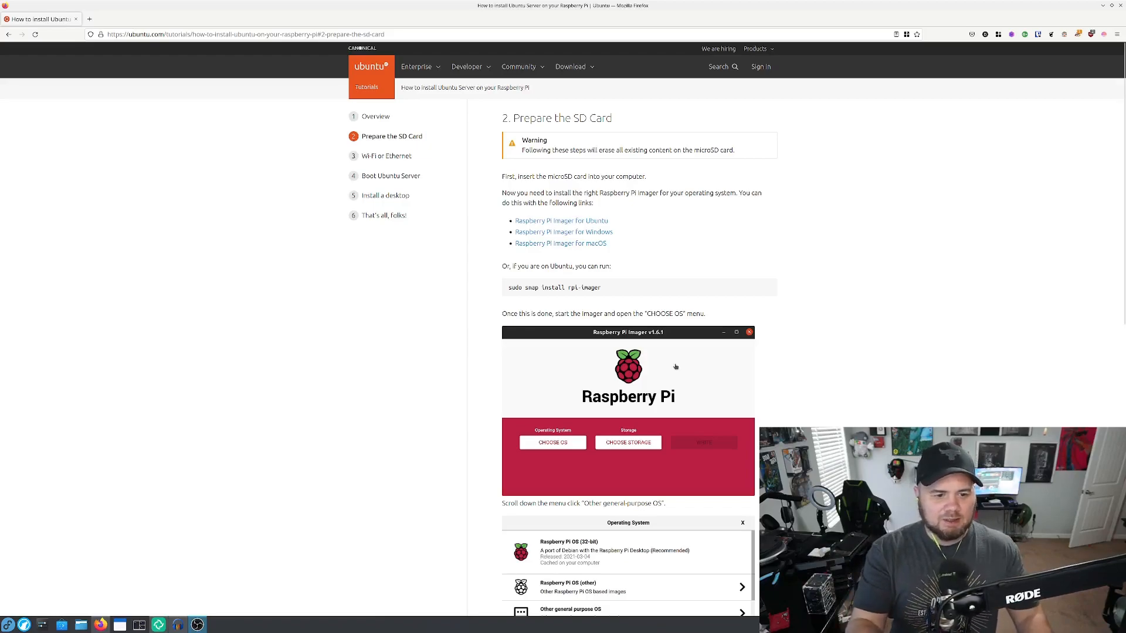
Move from the Prepare the SD Card step to the Wi-Fi or Ethernet step of the tutorial
scroll(down, 3)
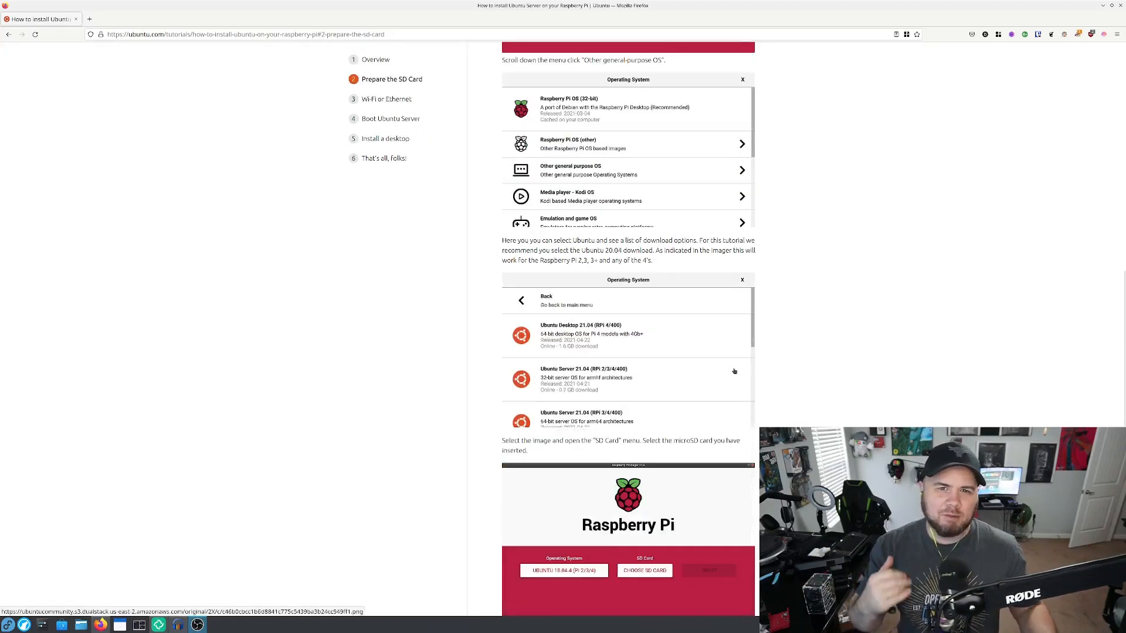
scroll(down, 3)
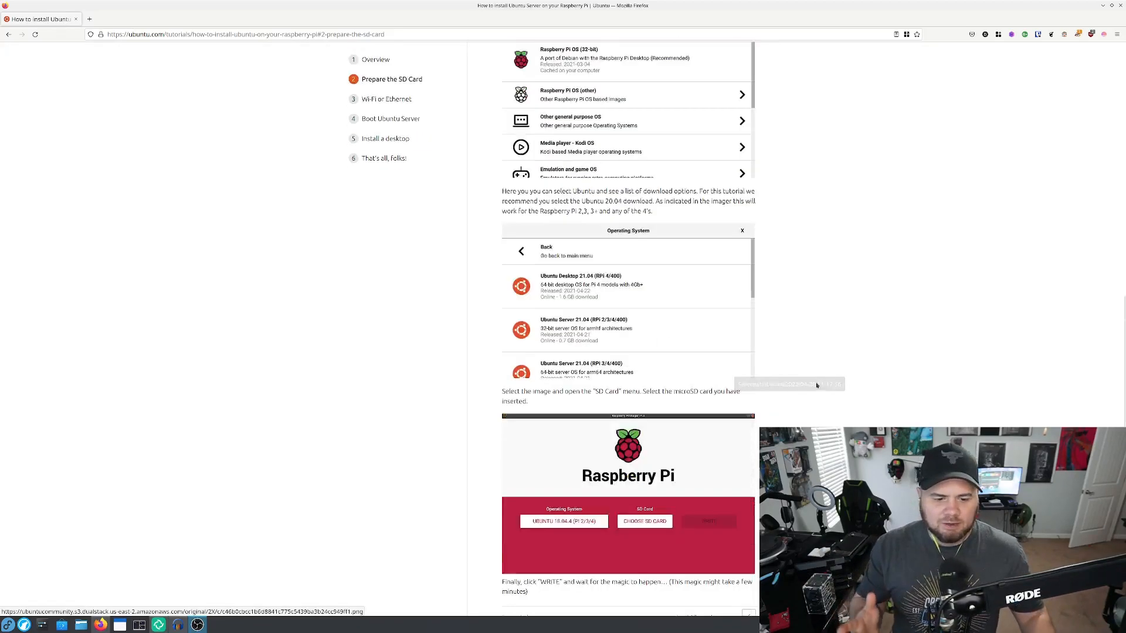
scroll(down, 3)
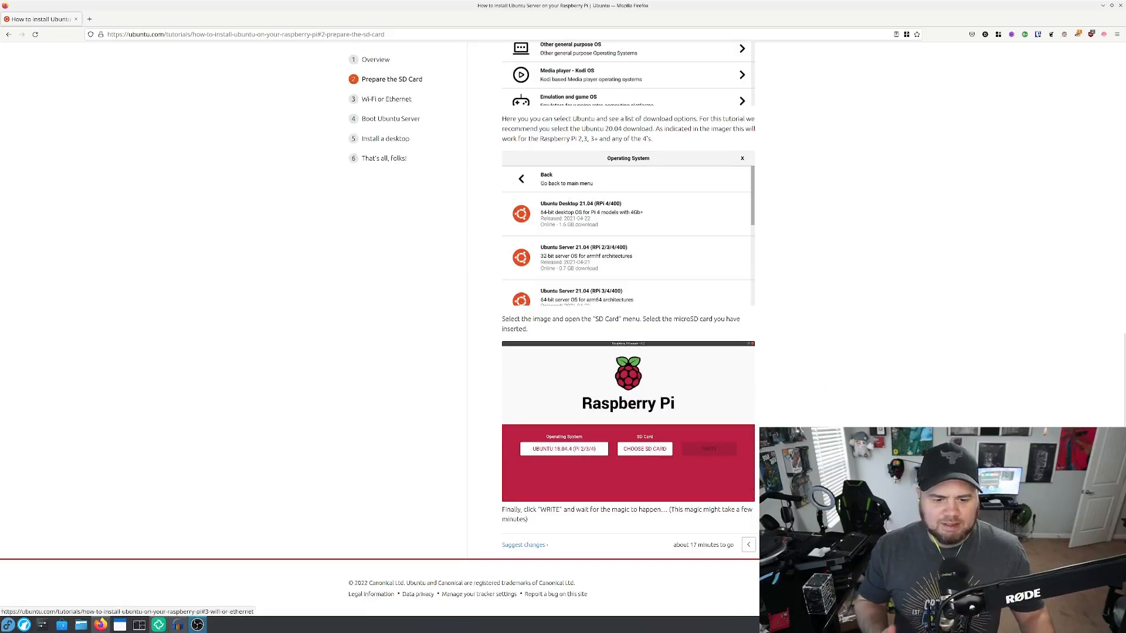
click(386, 98)
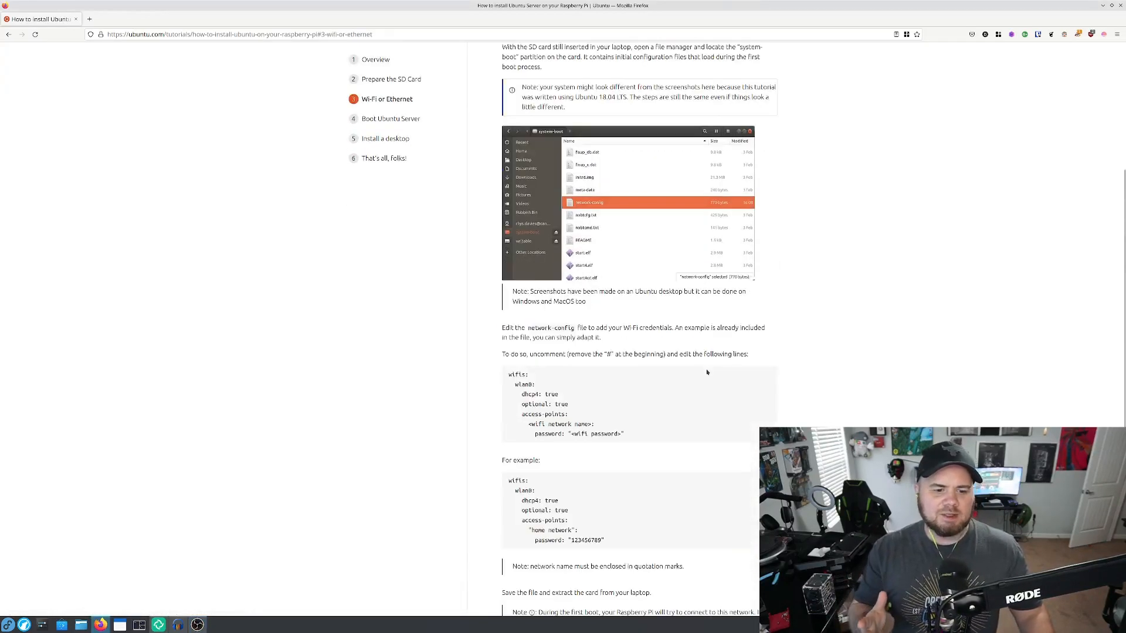
Read through the Wi-Fi or Ethernet section's network-config instructions
scroll(down, 3)
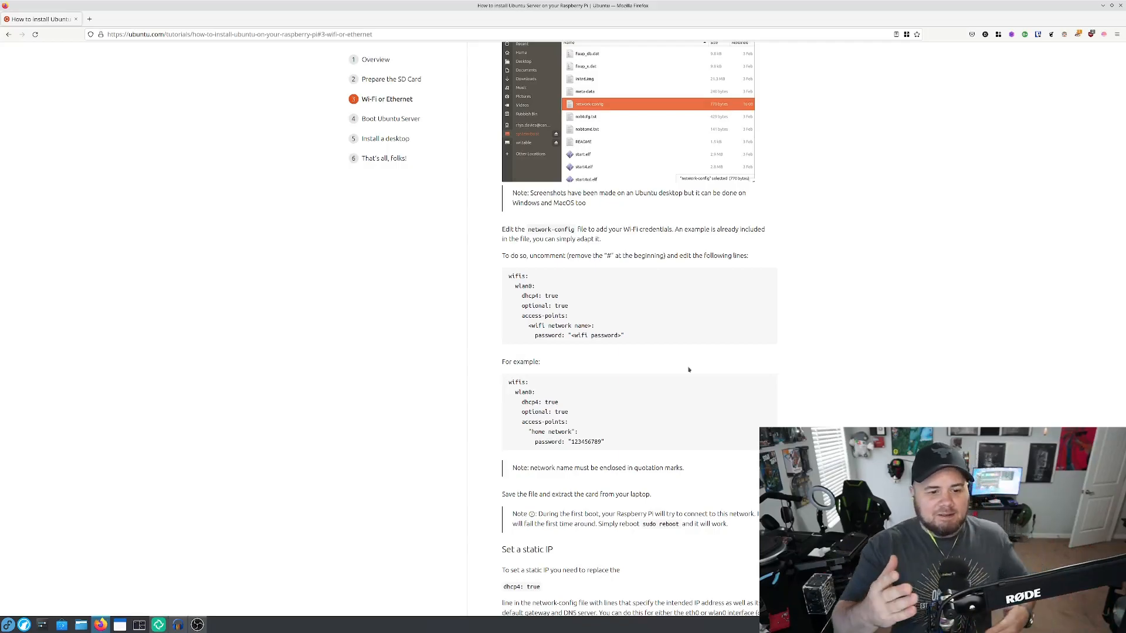
scroll(down, 3)
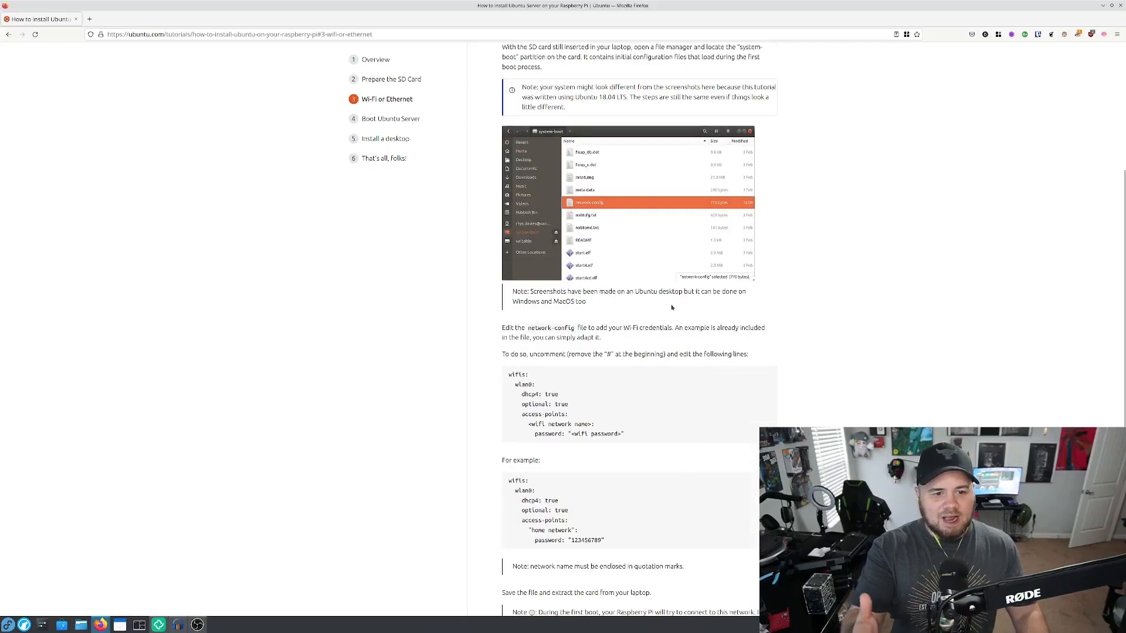
mouse_move(588, 202)
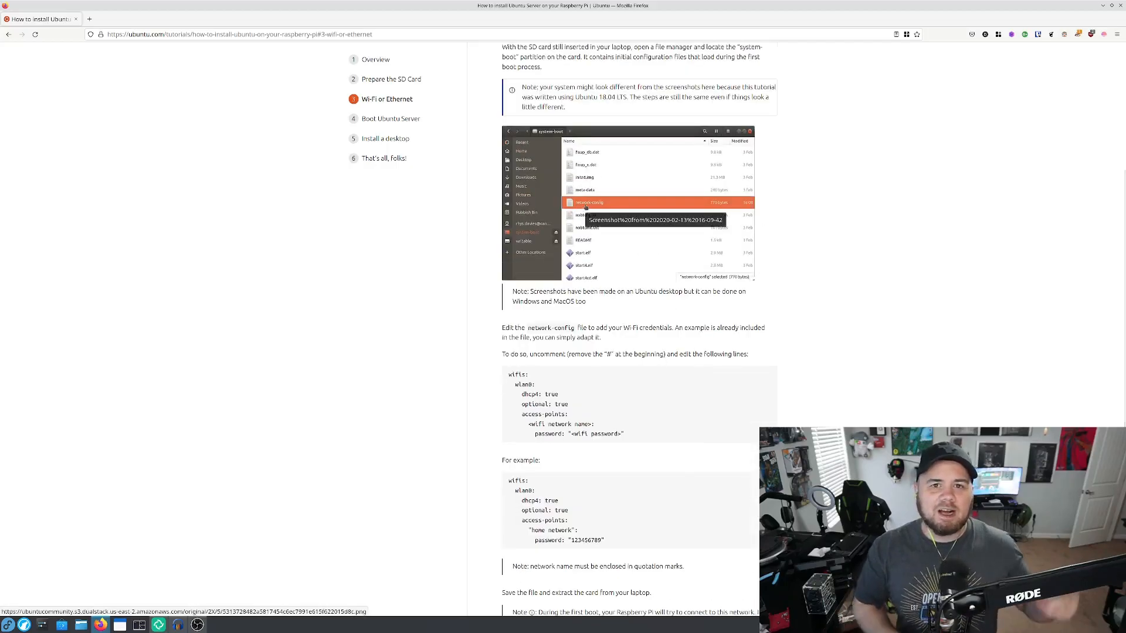
scroll(down, 3)
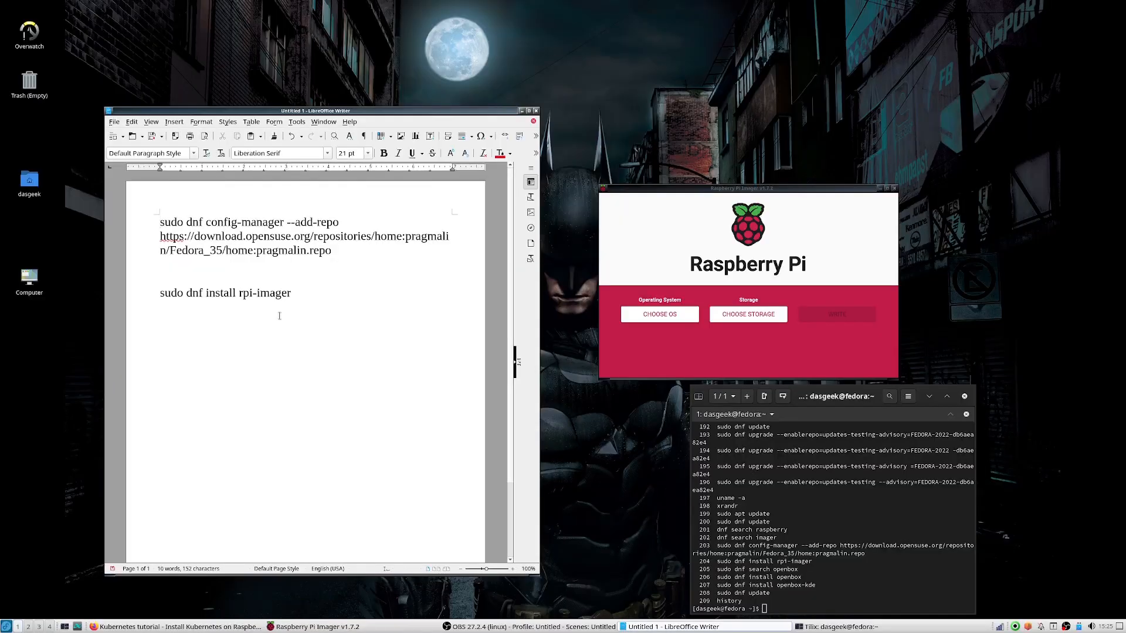
Choose Ubuntu Server 22.04 LTS under Other general-purpose OS and select the SD card as storage
click(659, 314)
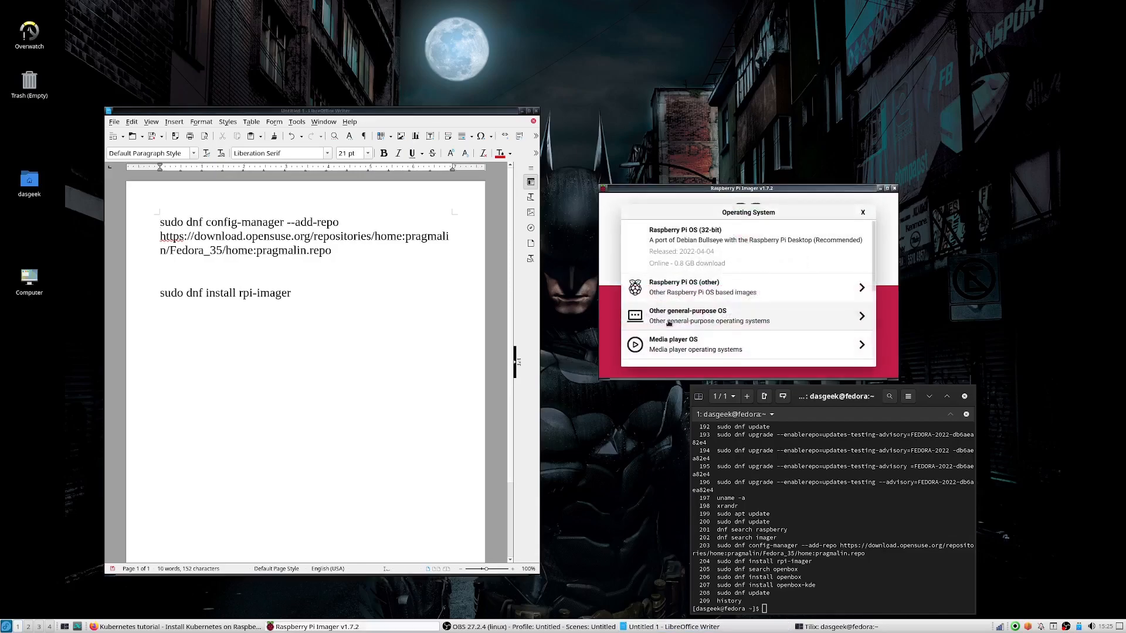
click(747, 315)
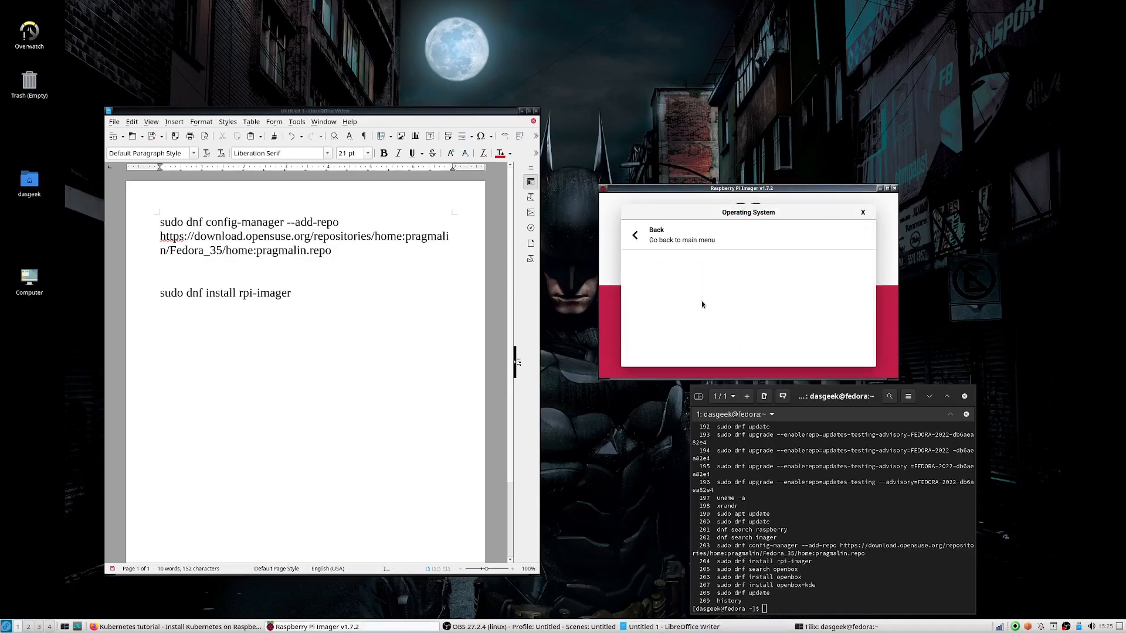
scroll(down, 3)
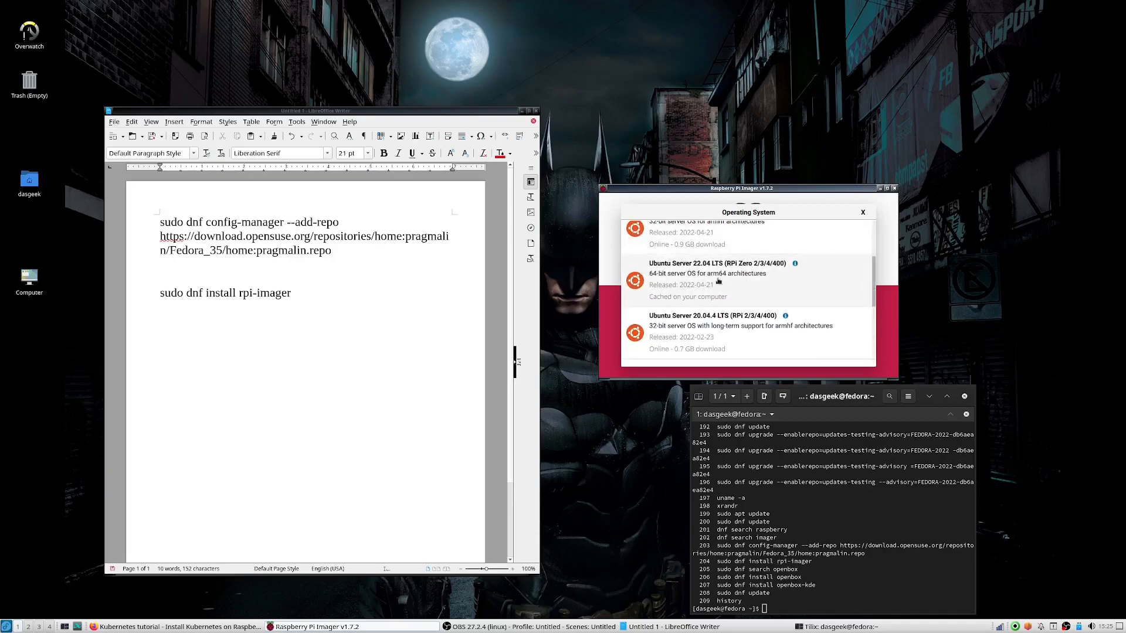
mouse_move(747, 276)
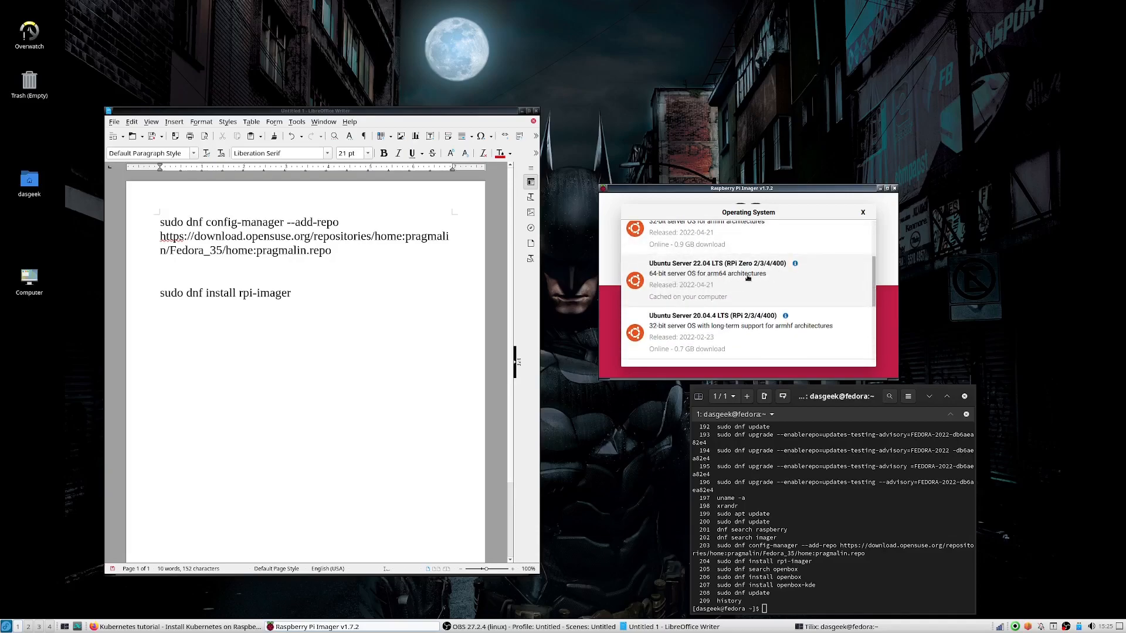
click(747, 274)
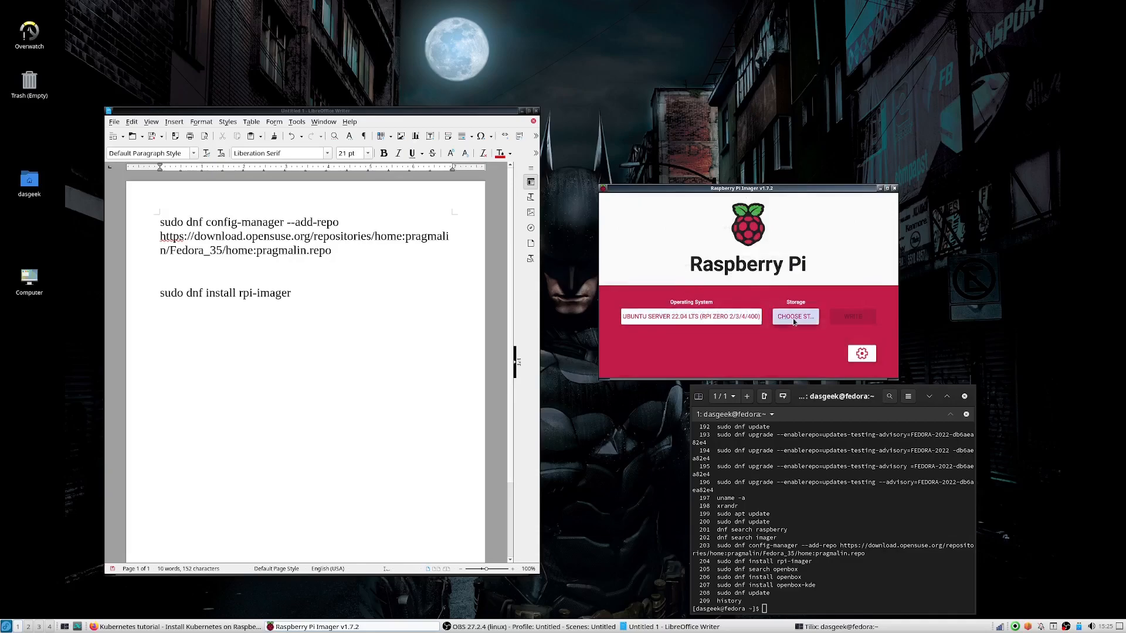
click(795, 317)
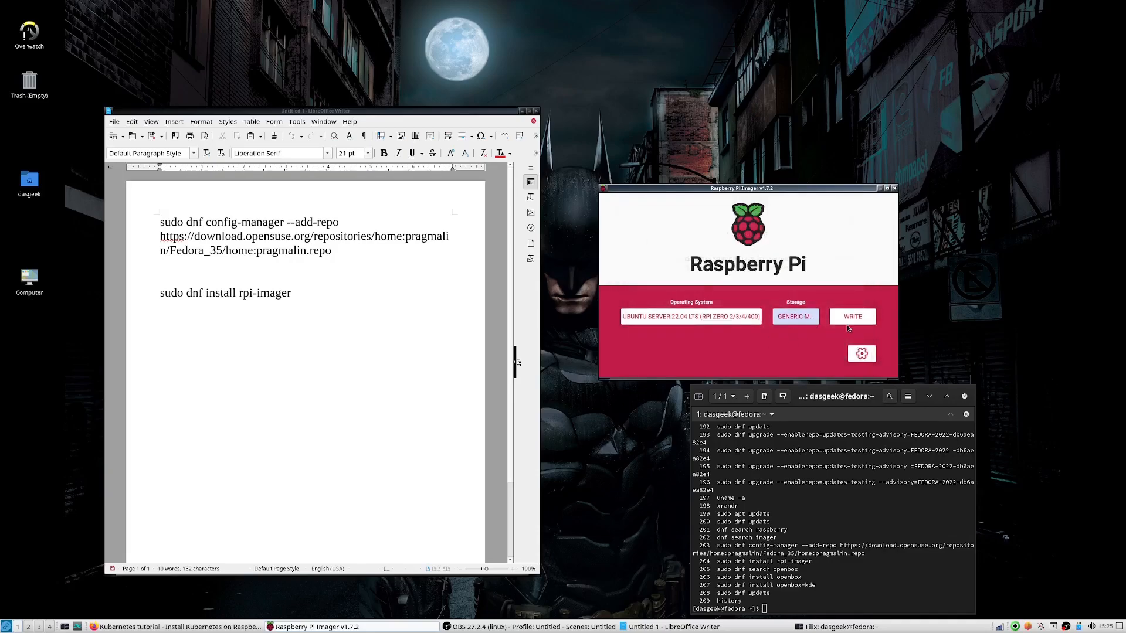
Enable a custom hostname, SSH access and wireless LAN configuration in the advanced options
click(860, 353)
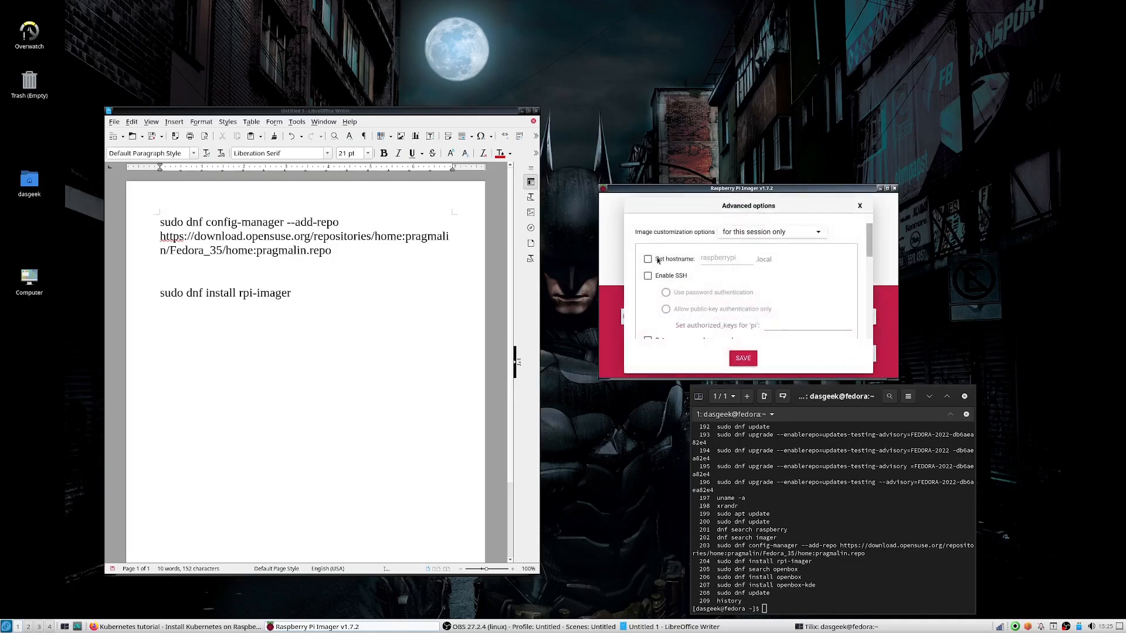
click(647, 258)
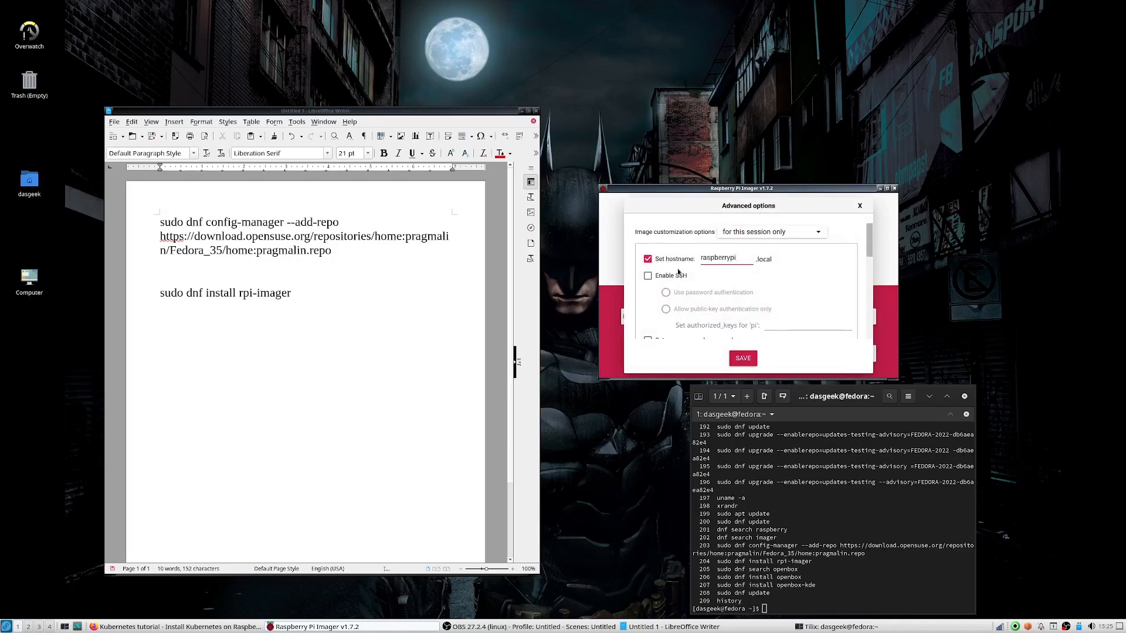
click(647, 275)
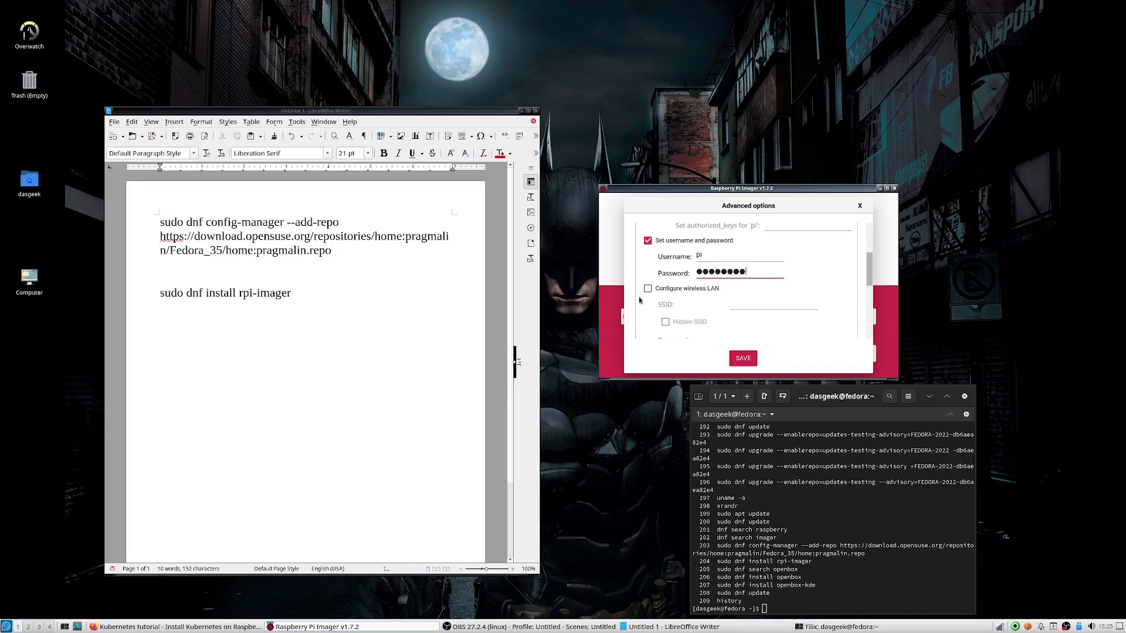
click(647, 289)
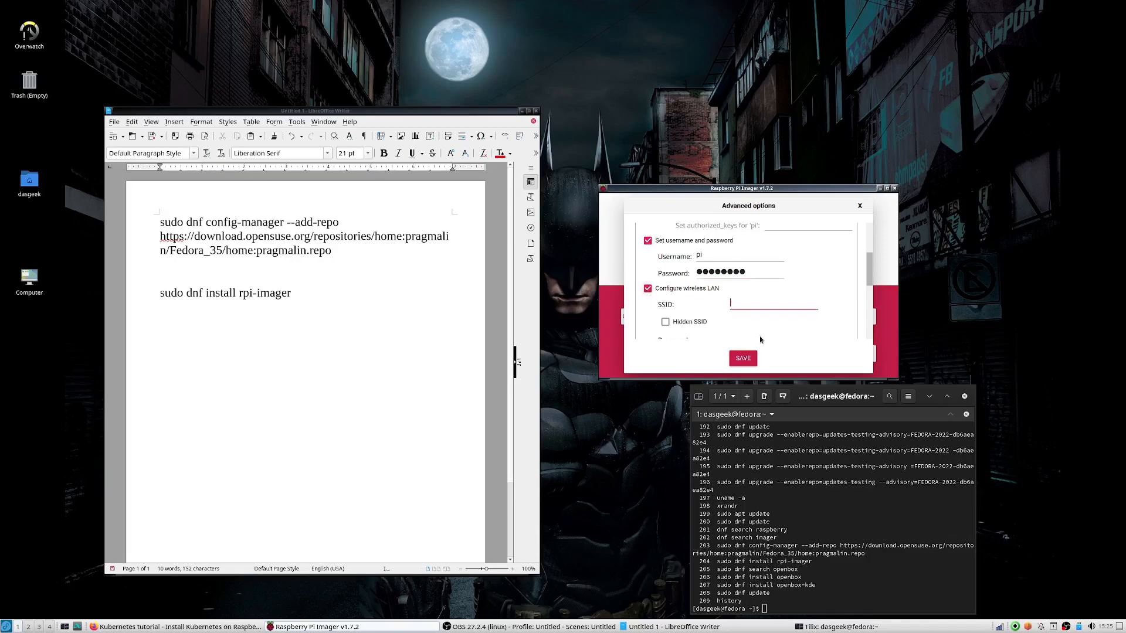
Review the remaining wireless LAN and locale settings and save the image customisation
scroll(down, 3)
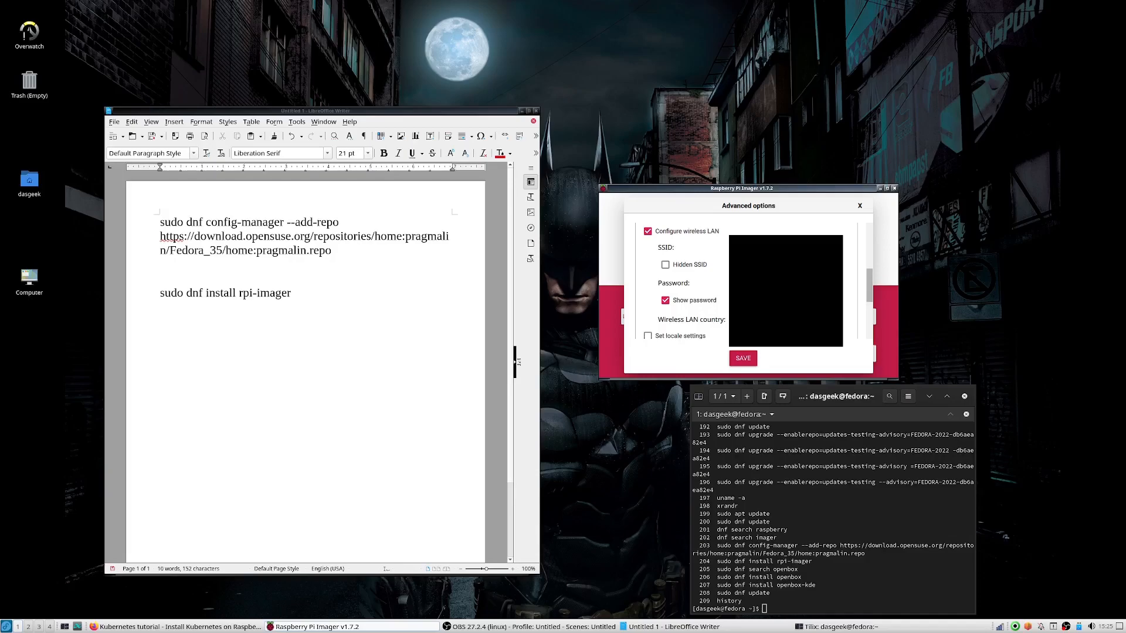
scroll(down, 3)
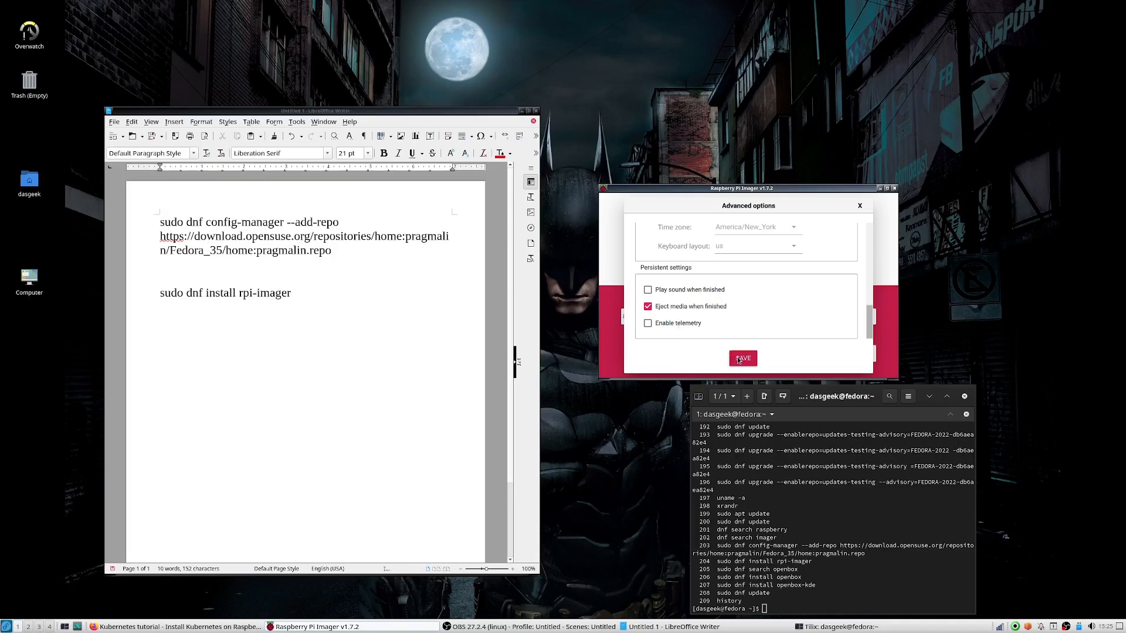
click(742, 359)
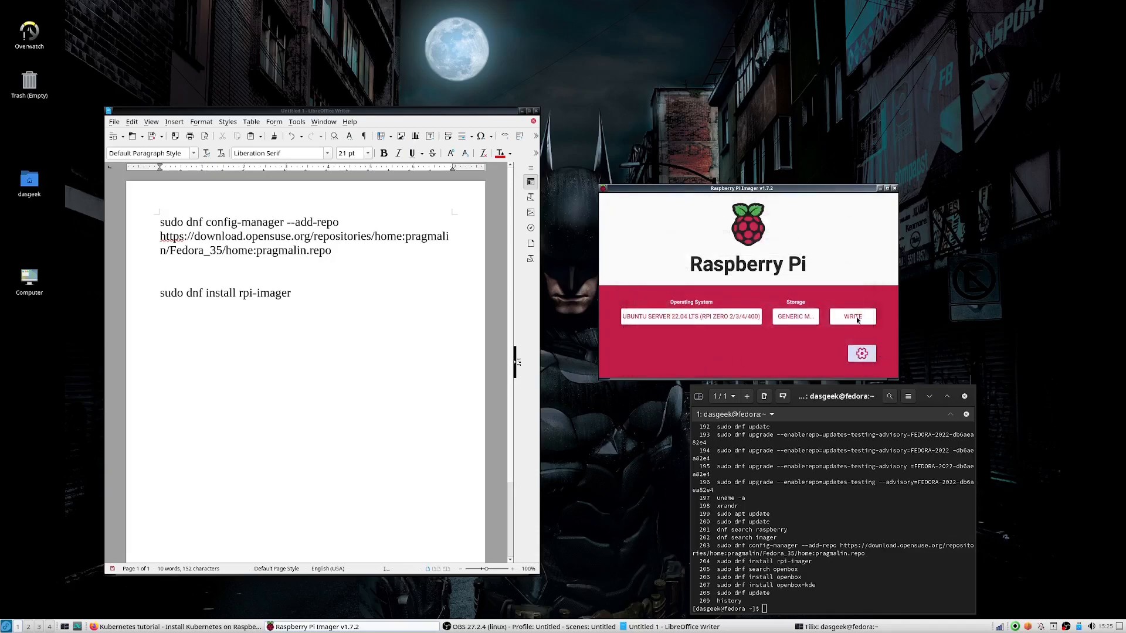
Write the image to the SD card, acknowledge Write Successful, and go to the home folder
click(853, 316)
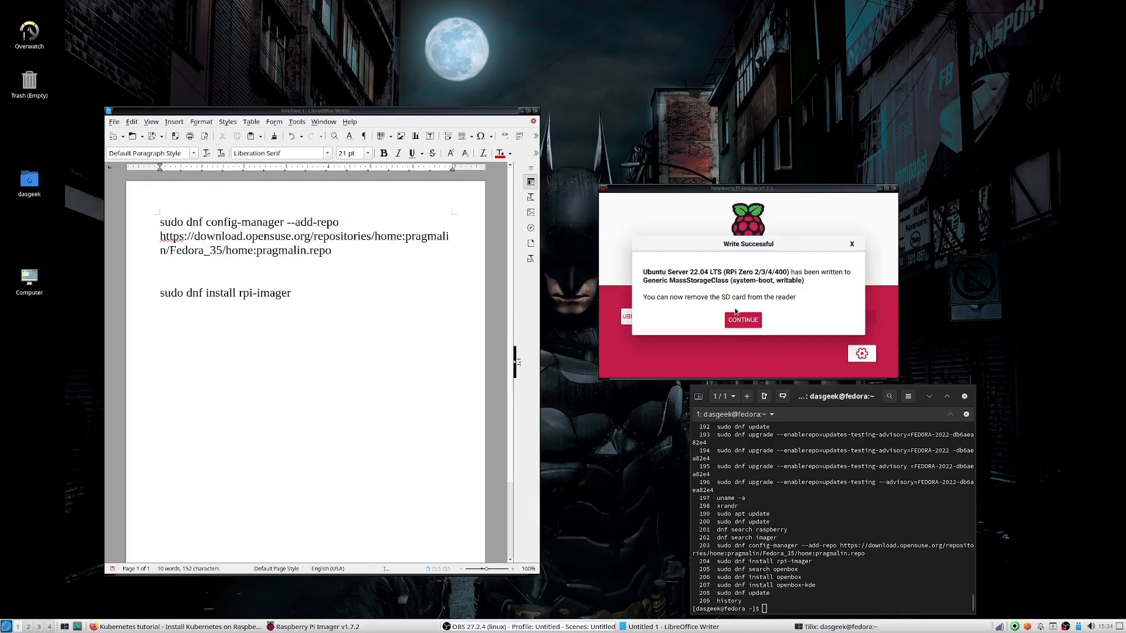
click(741, 319)
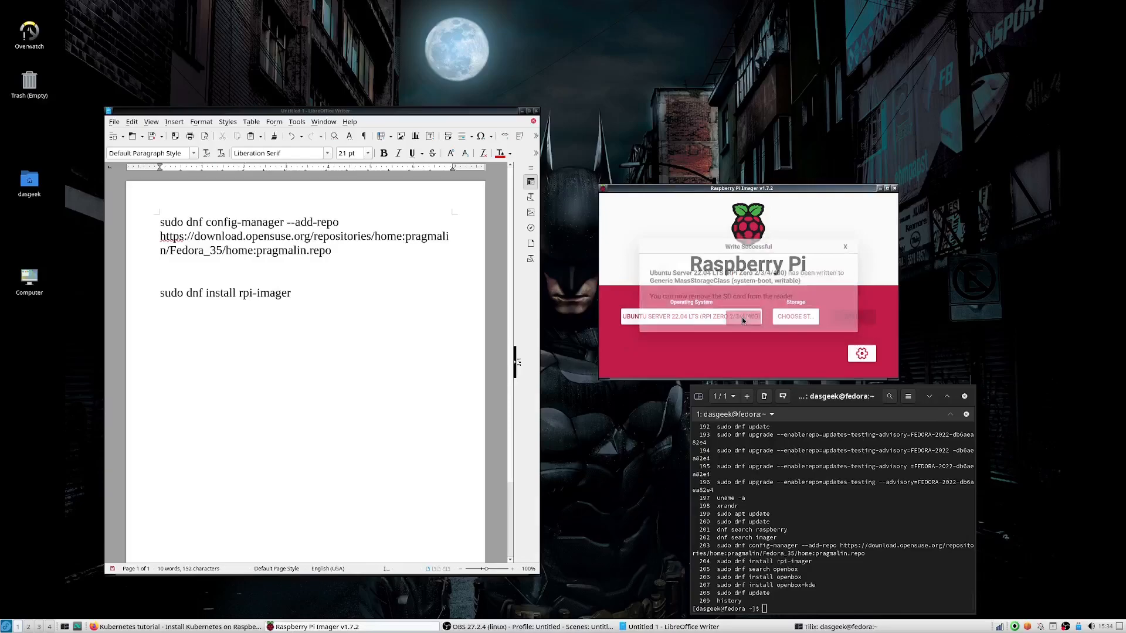
click(845, 246)
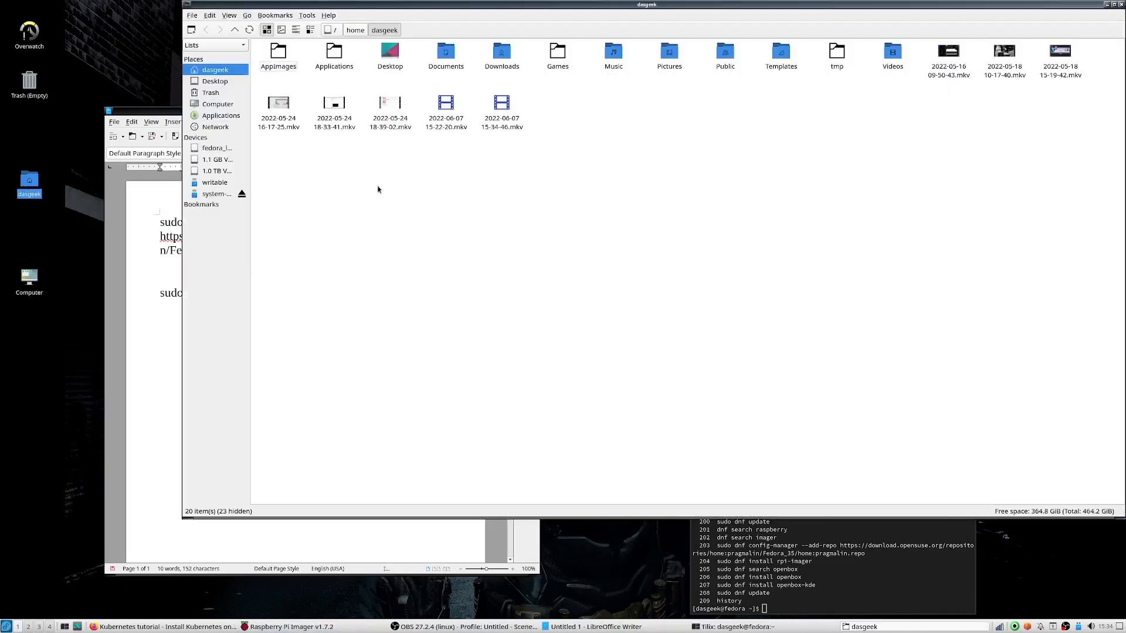
Browse the SD card's system-boot partition and review the network-config file's Wi-Fi settings
click(218, 194)
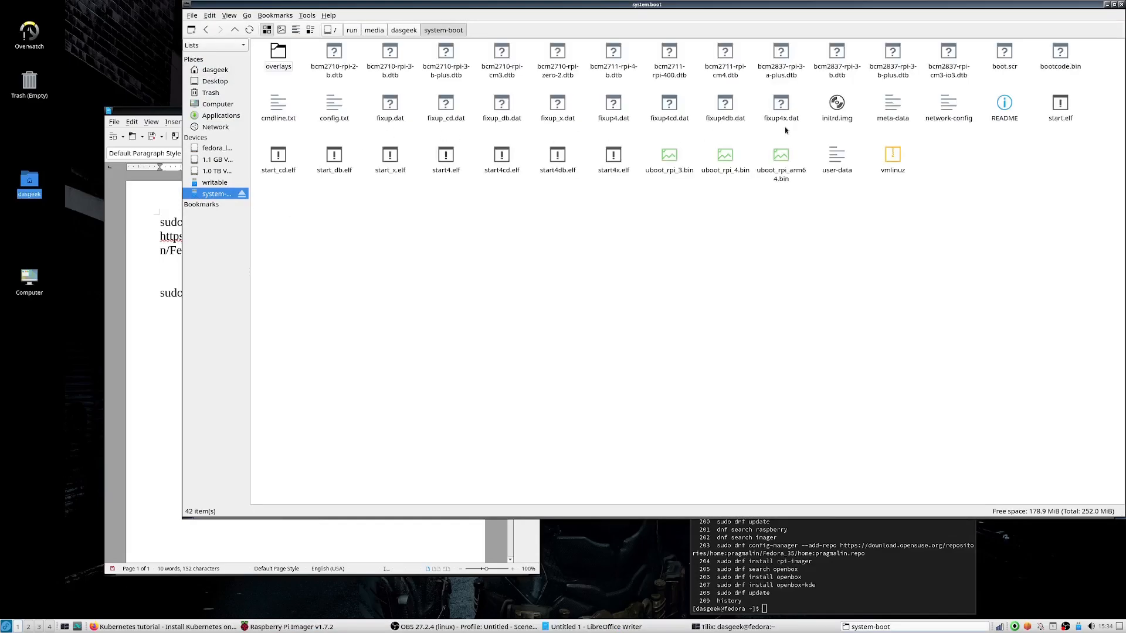
double_click(948, 108)
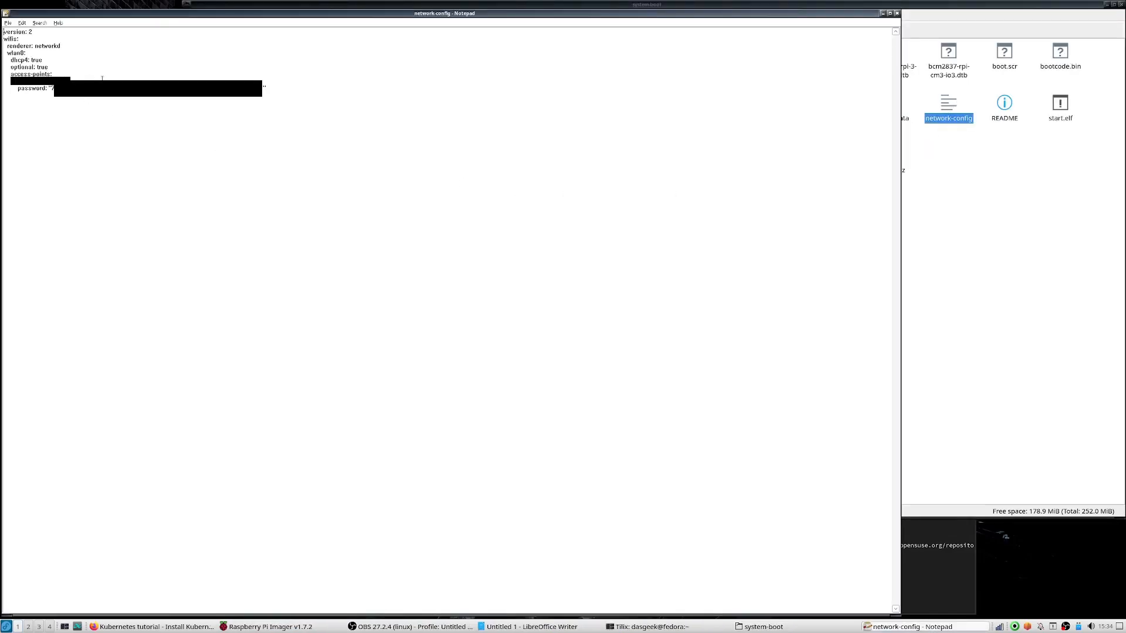
key(ctrl+a)
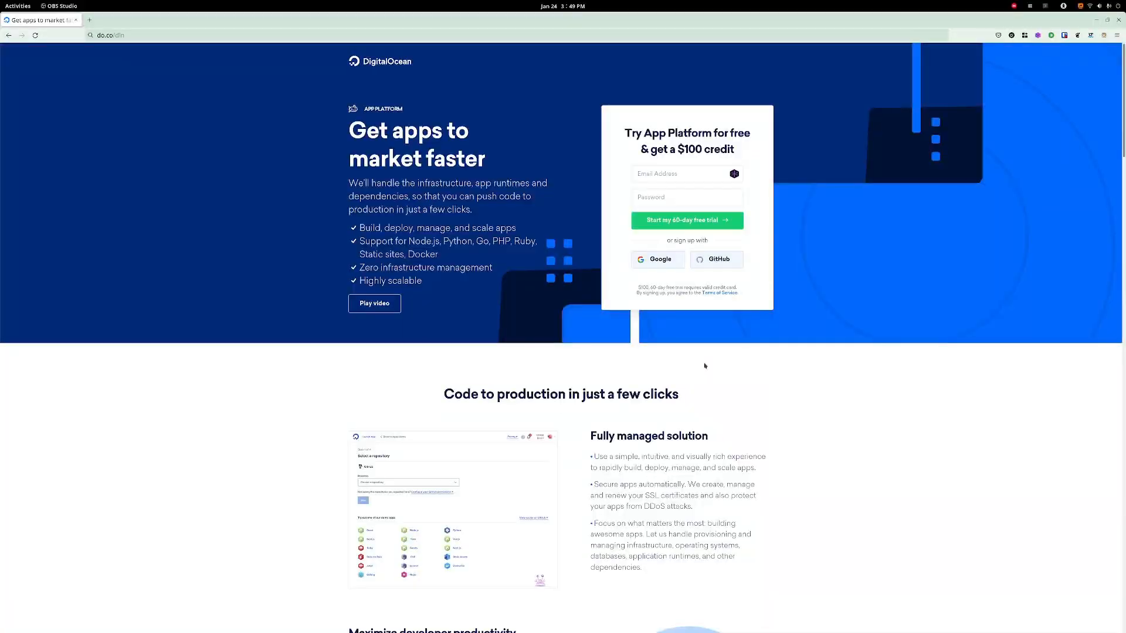
Scroll the App Platform page past pricing to the demo video and Regional Availability sections
scroll(down, 3)
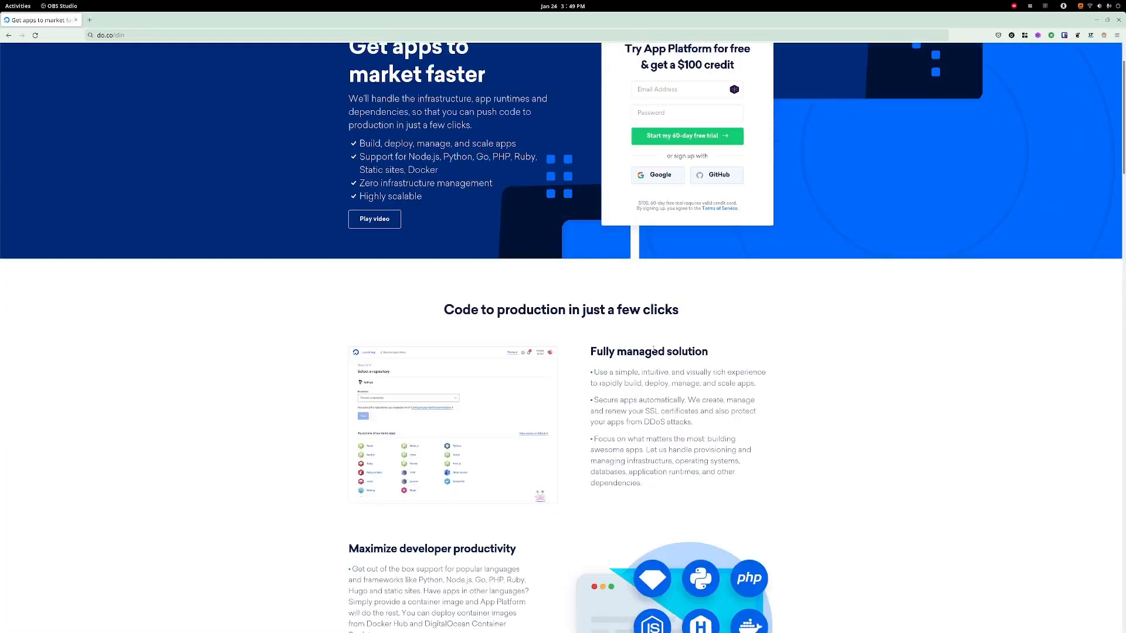
scroll(down, 3)
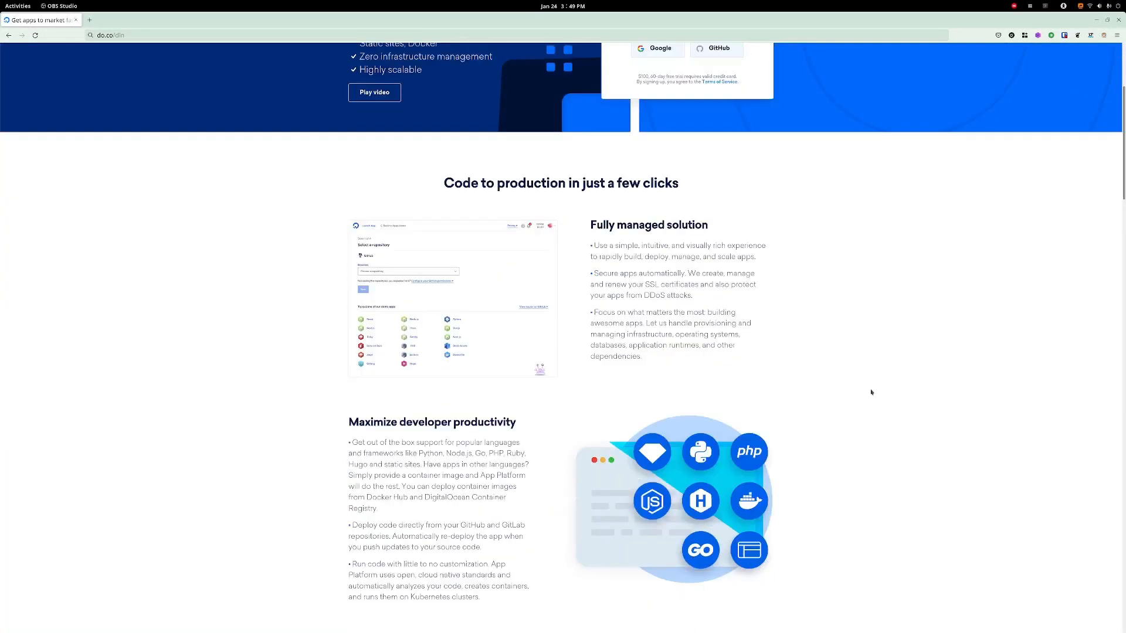
scroll(down, 3)
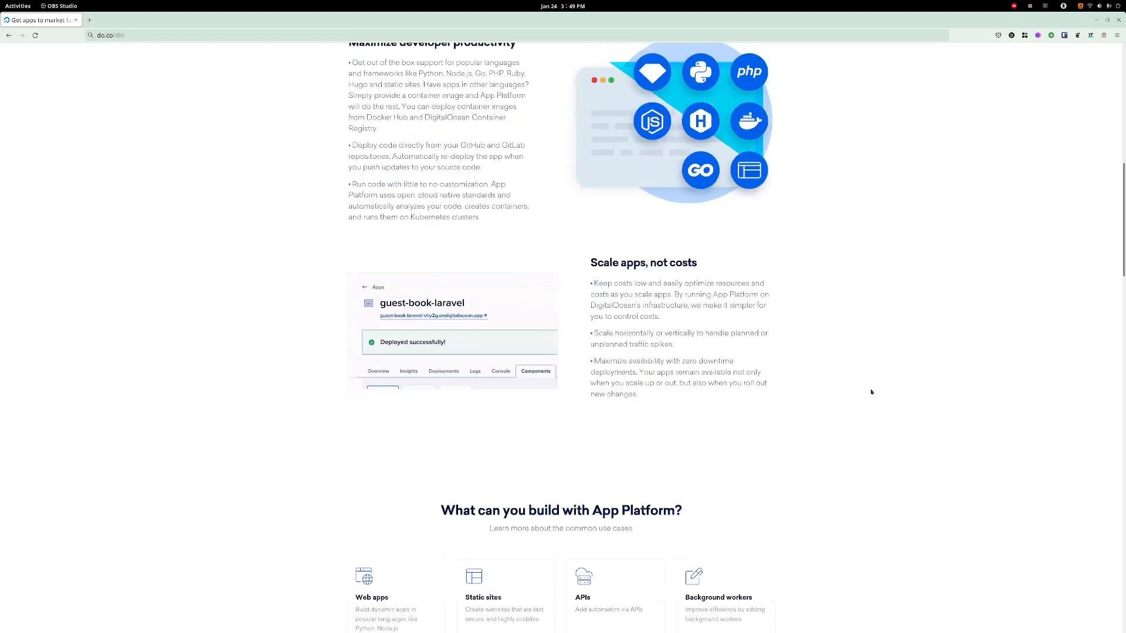
scroll(down, 3)
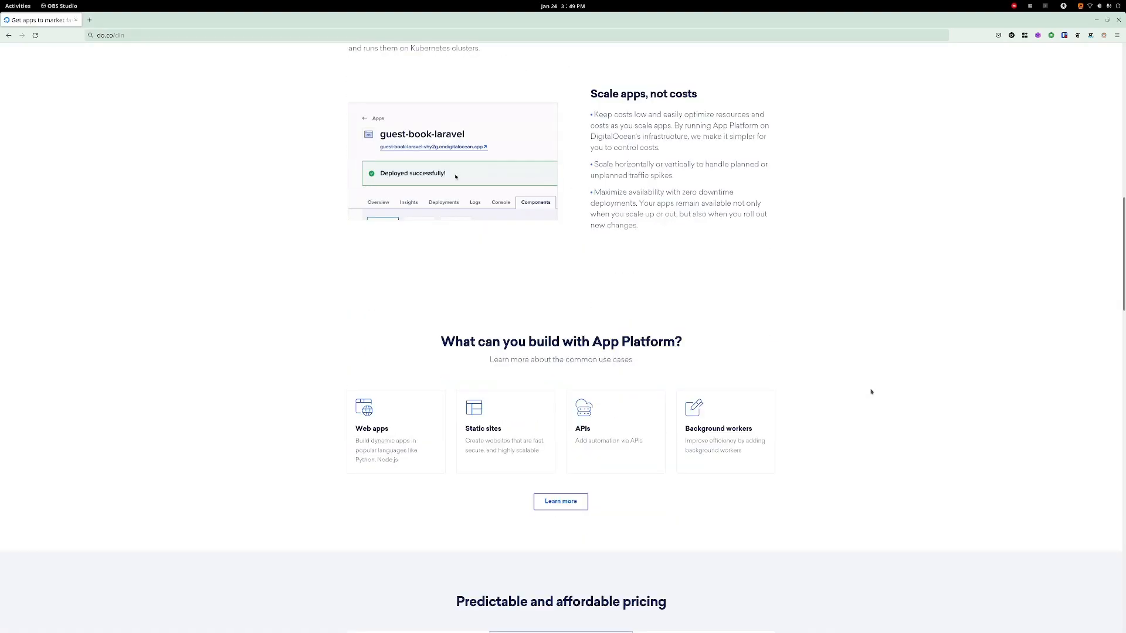
scroll(down, 3)
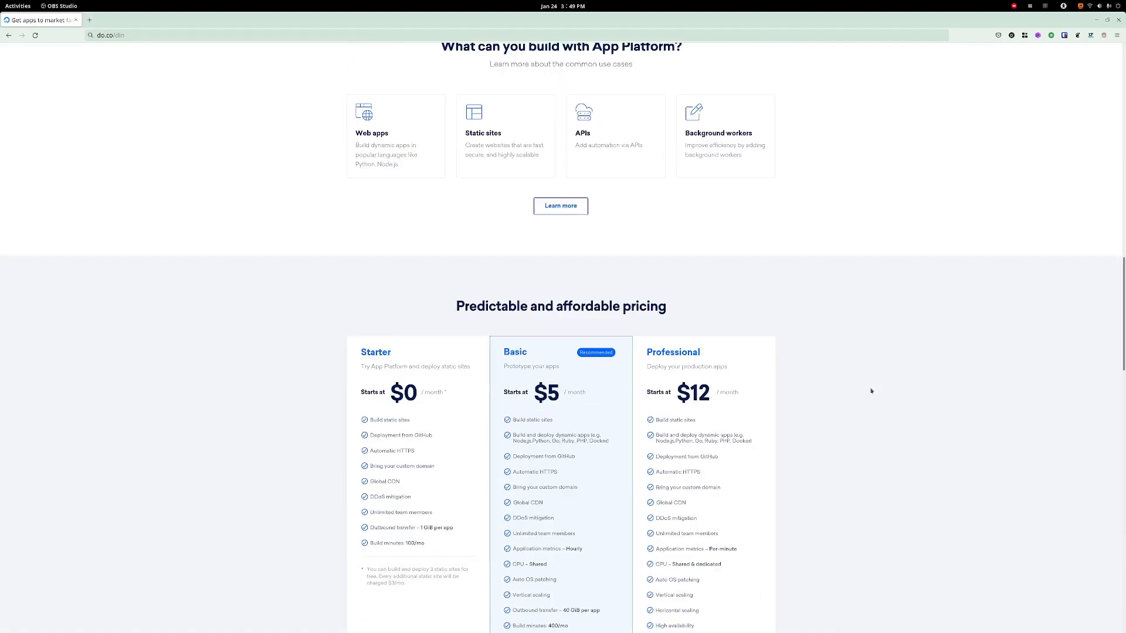
scroll(down, 3)
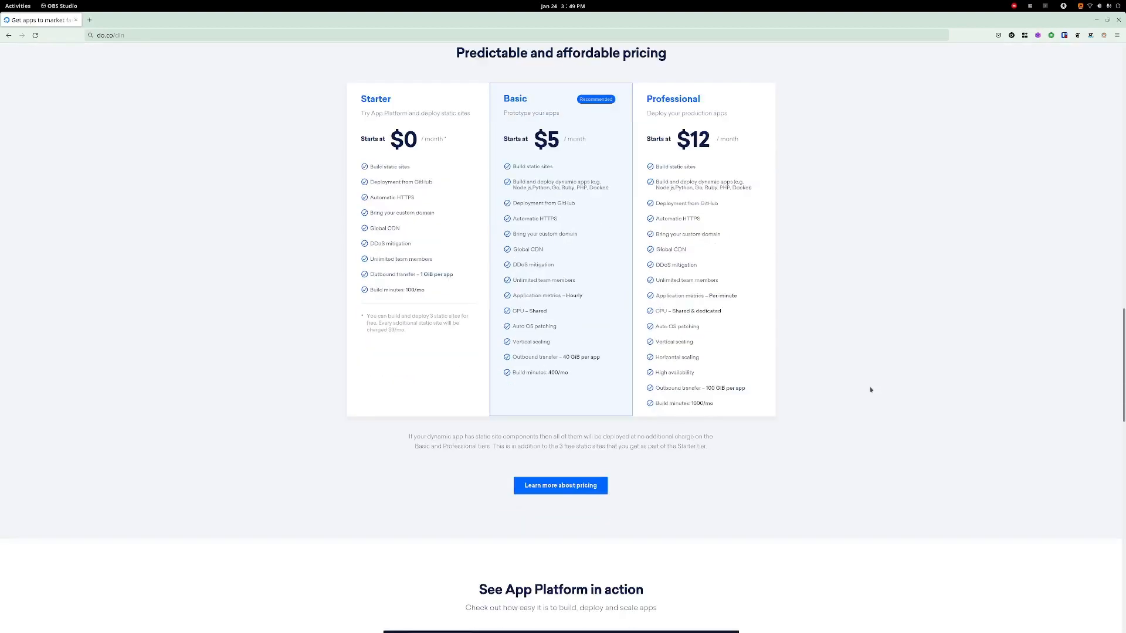
scroll(down, 3)
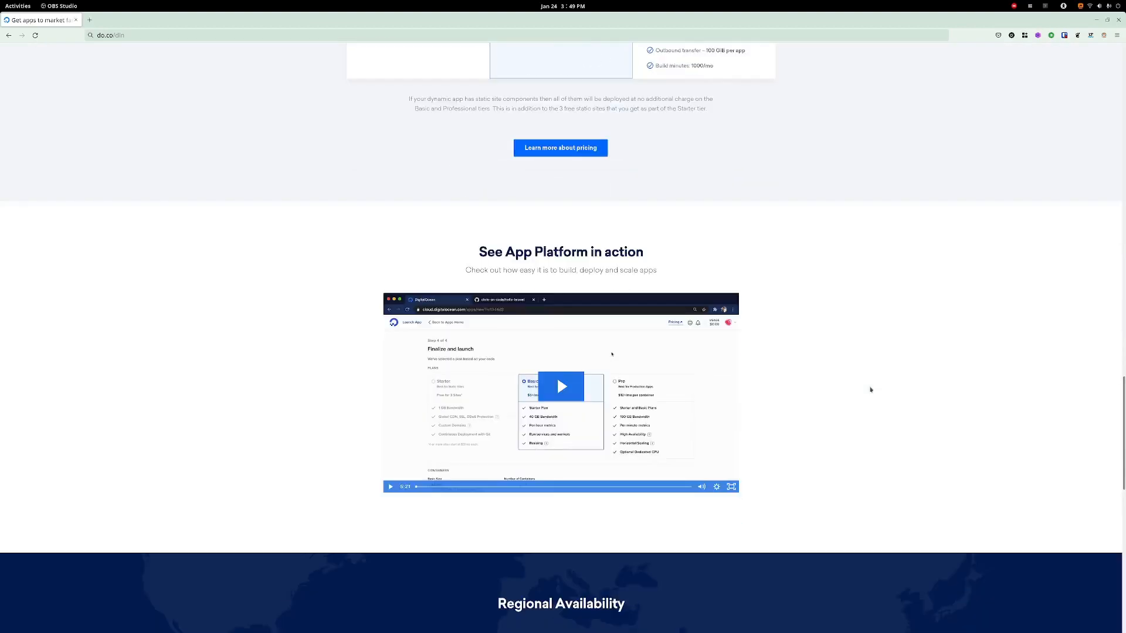
scroll(down, 3)
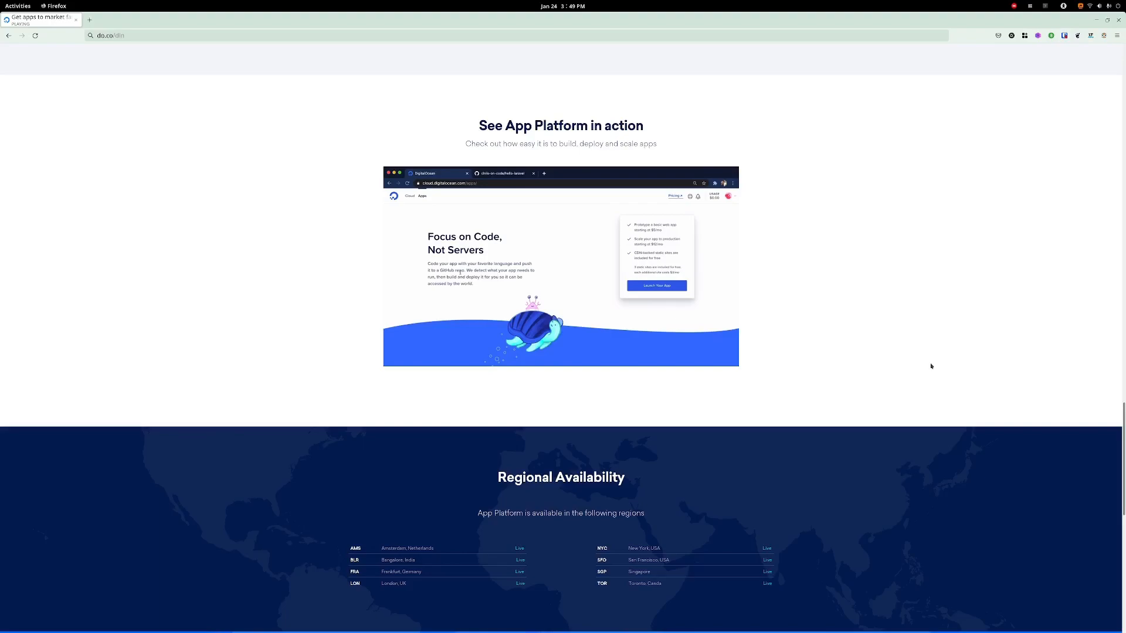
mouse_move(938, 370)
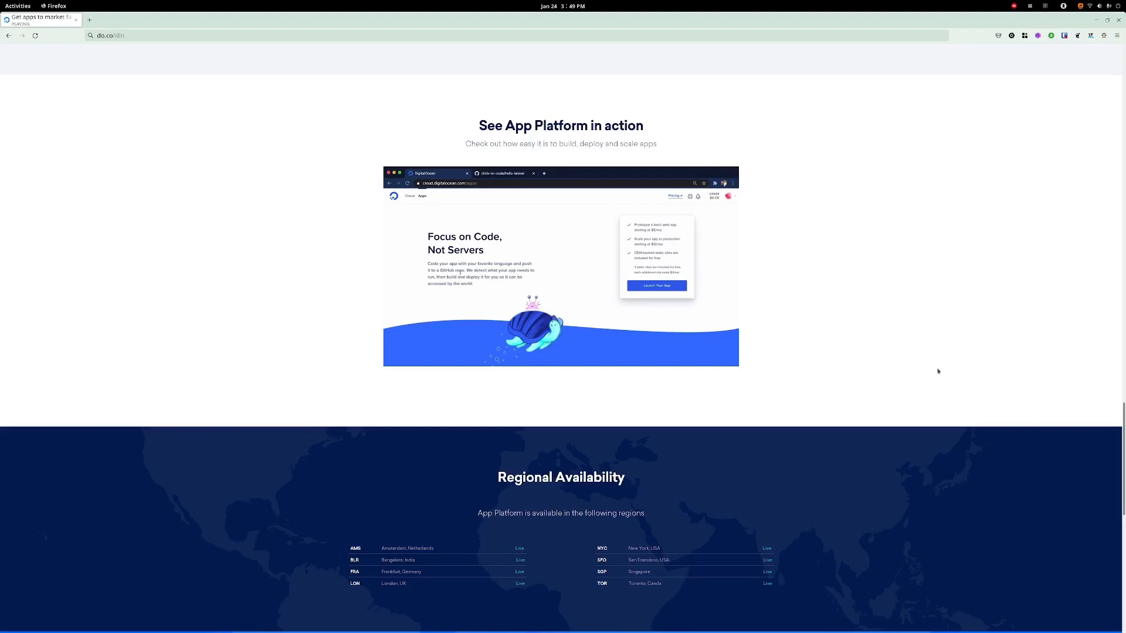